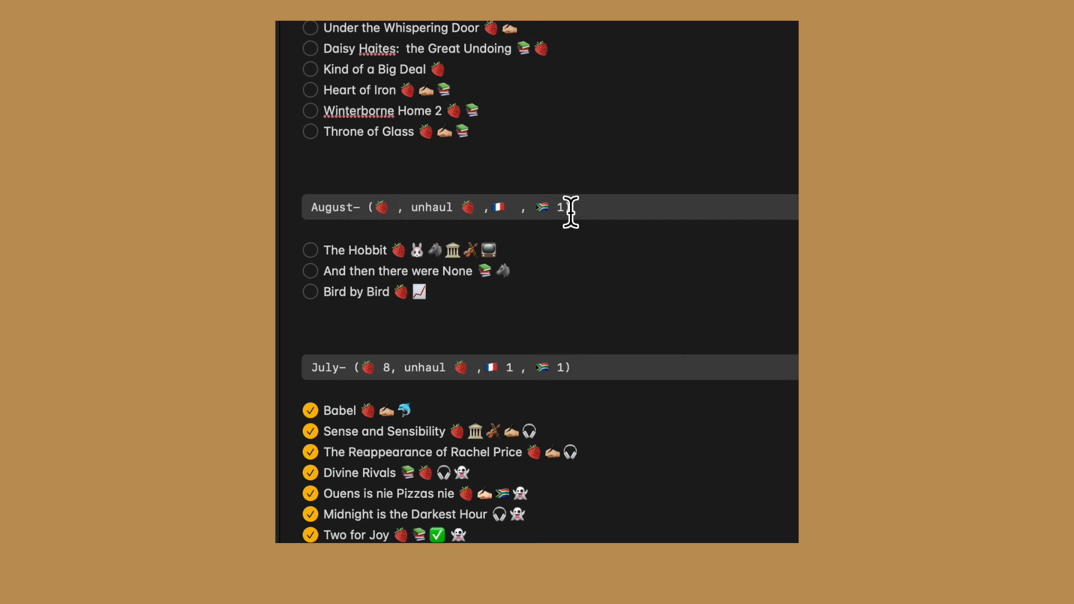
Add emoji-tagged checklist items 'Fascination' and 'Saartjie' to the August list
scroll(down, 3)
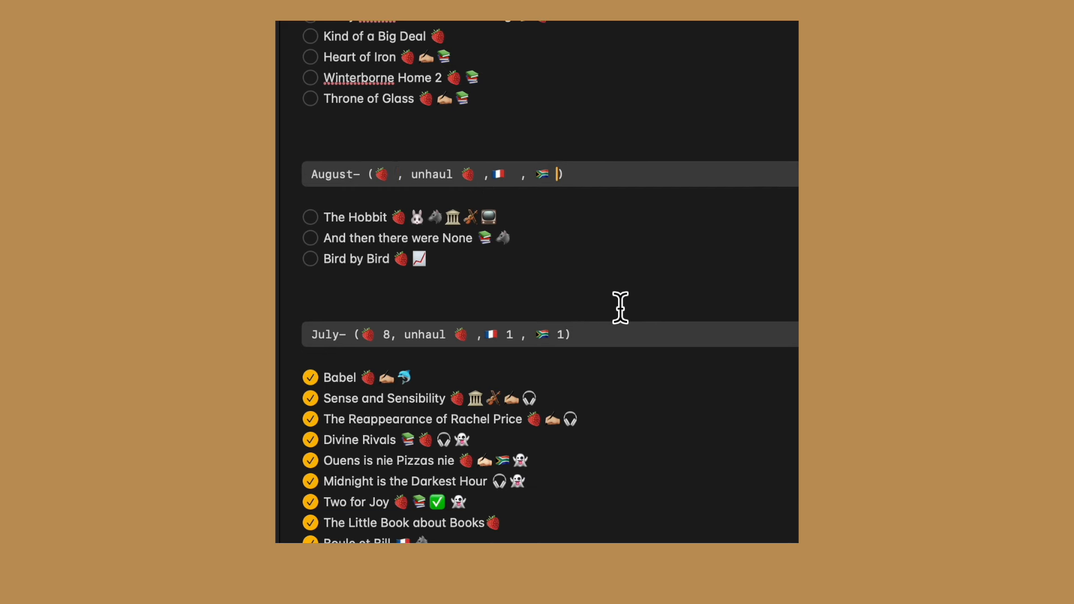
text(Fascination 🇫🇷 💕)
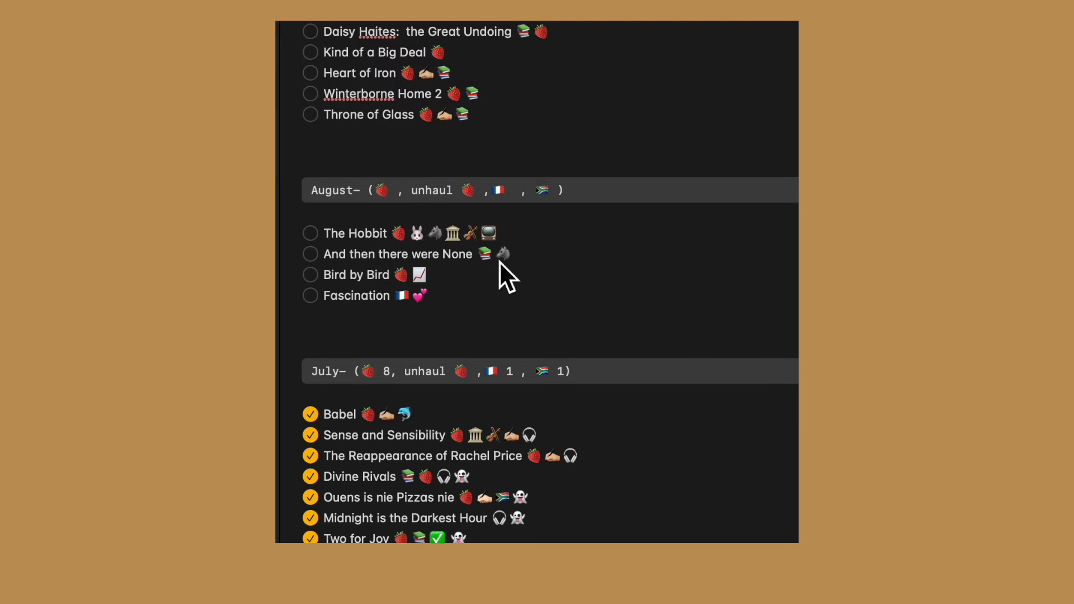
text(Saart)
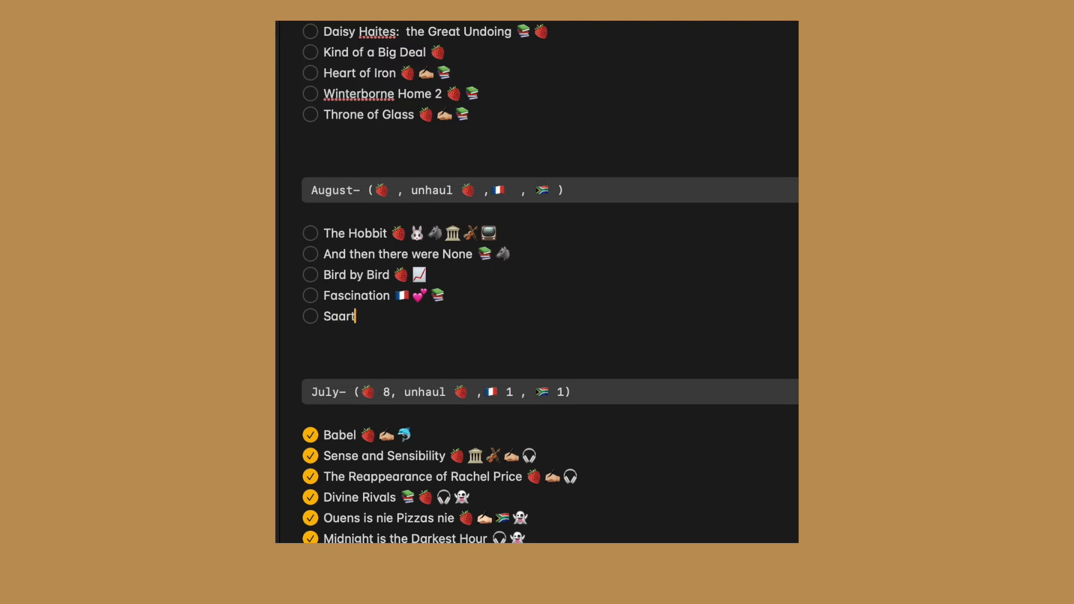
text(jie 🇿🇦 💕 📚)
text(A Novel Love Story)
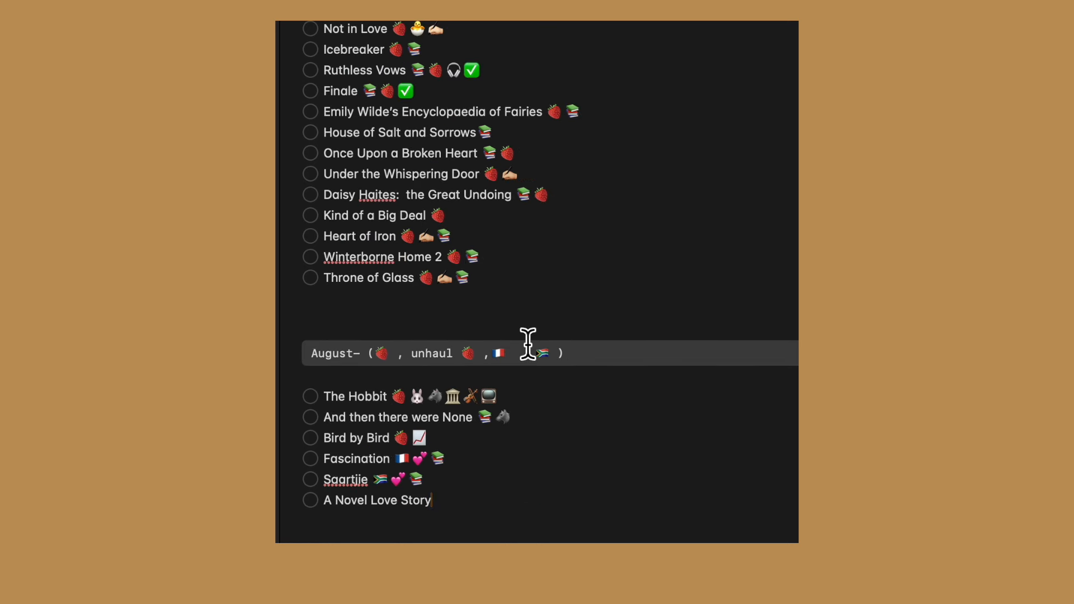
Tag A Novel Love Story with a chick emoji, then add 'Little Women 🏛️' and 'The Witch Collector'
scroll(down, 3)
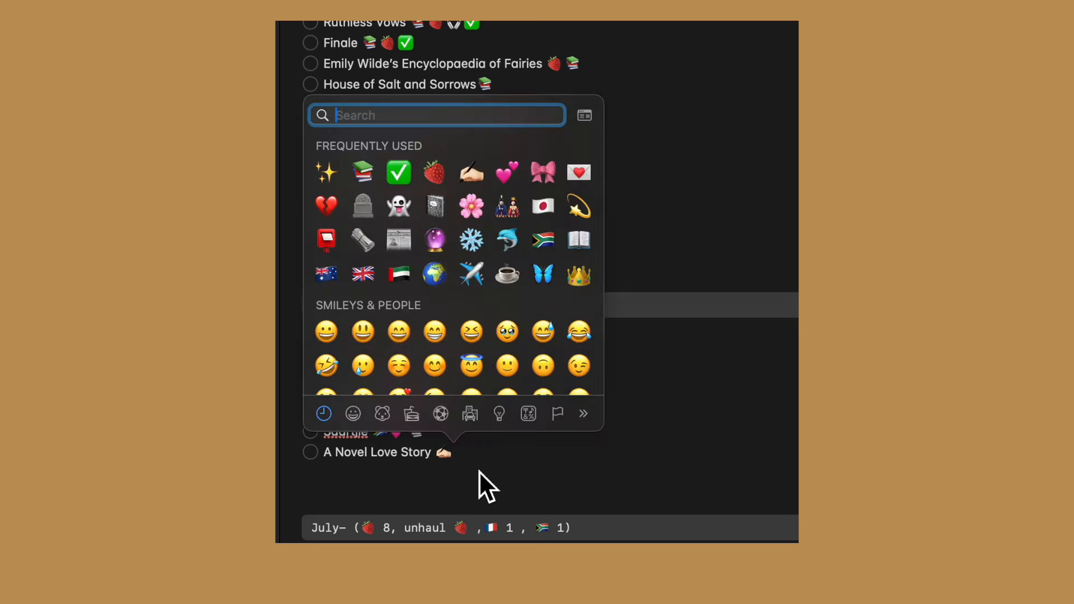
text(chi)
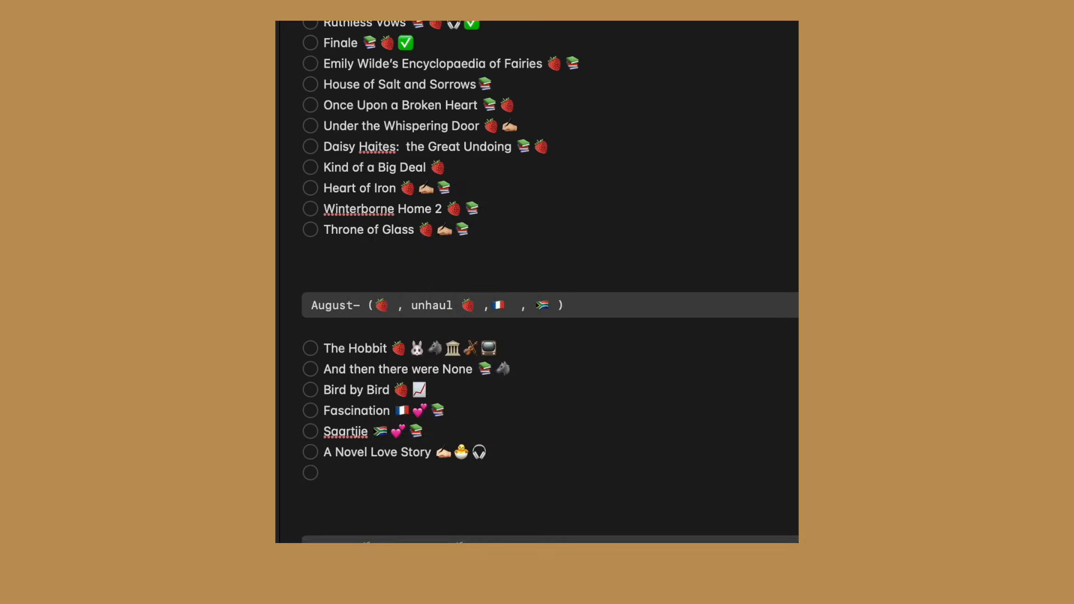
text(Little Women 🍓 🎧)
text(1 🍓 )
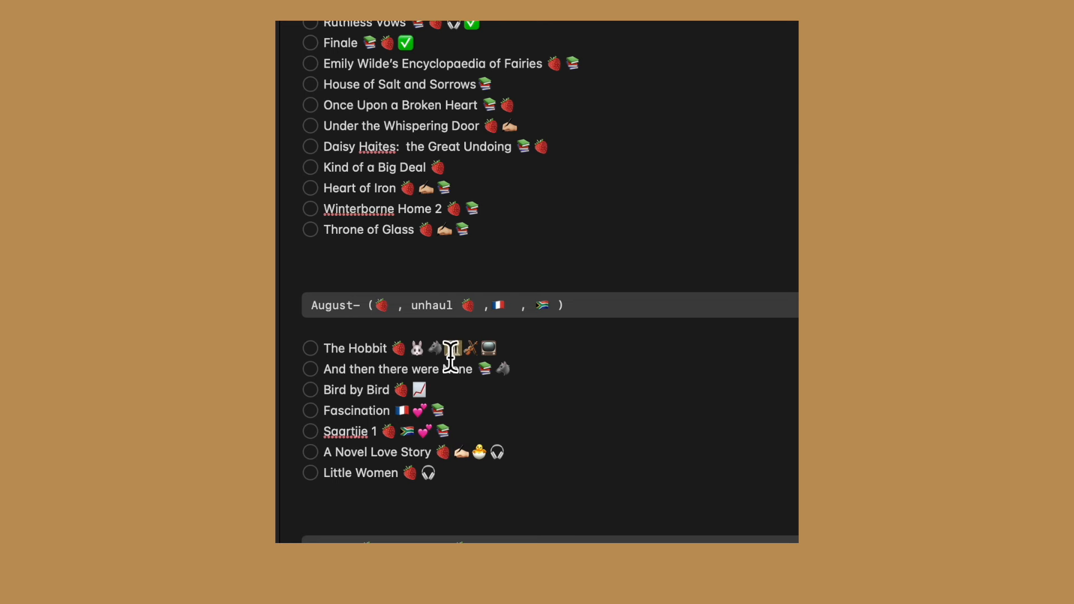
text(🏛️)
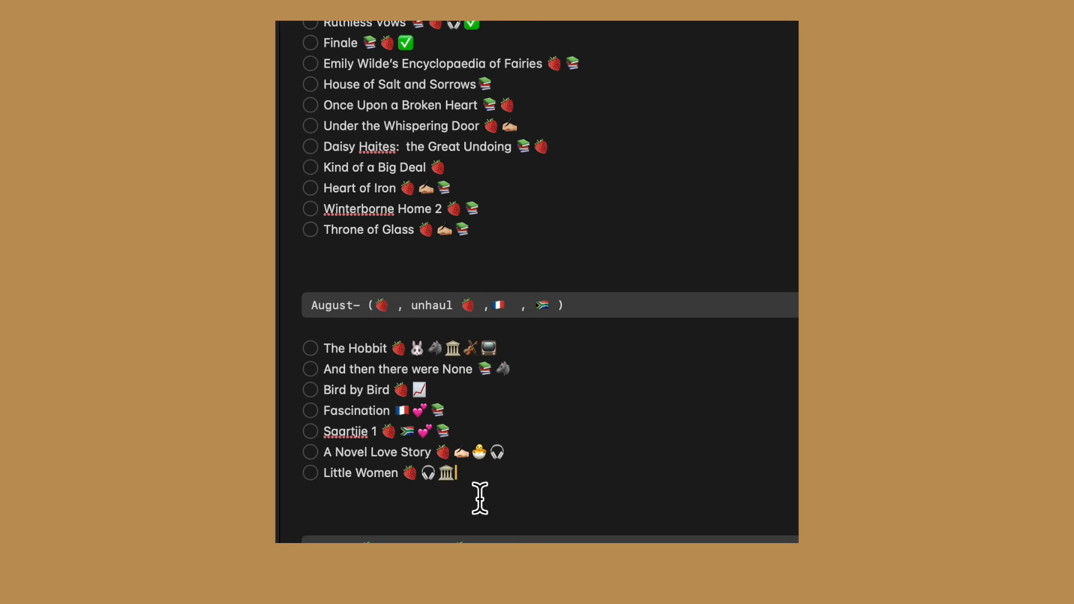
text(The Witch Collector 🎧 🥐)
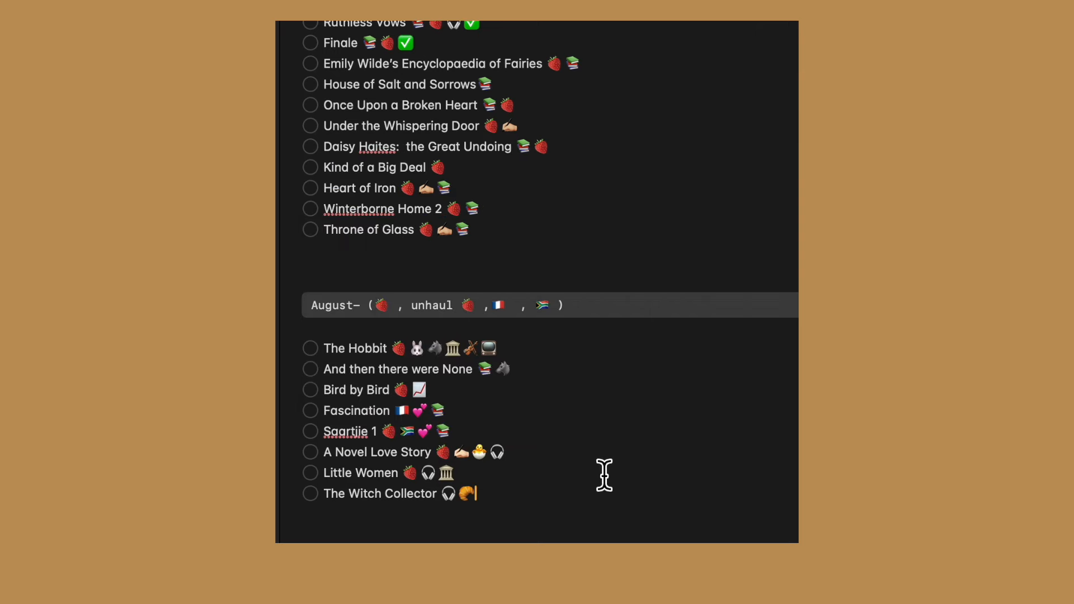
Add 'Mislaid in Parts Half Known' after The Witch Collector with strawberry, books and chick emoji
scroll(down, 3)
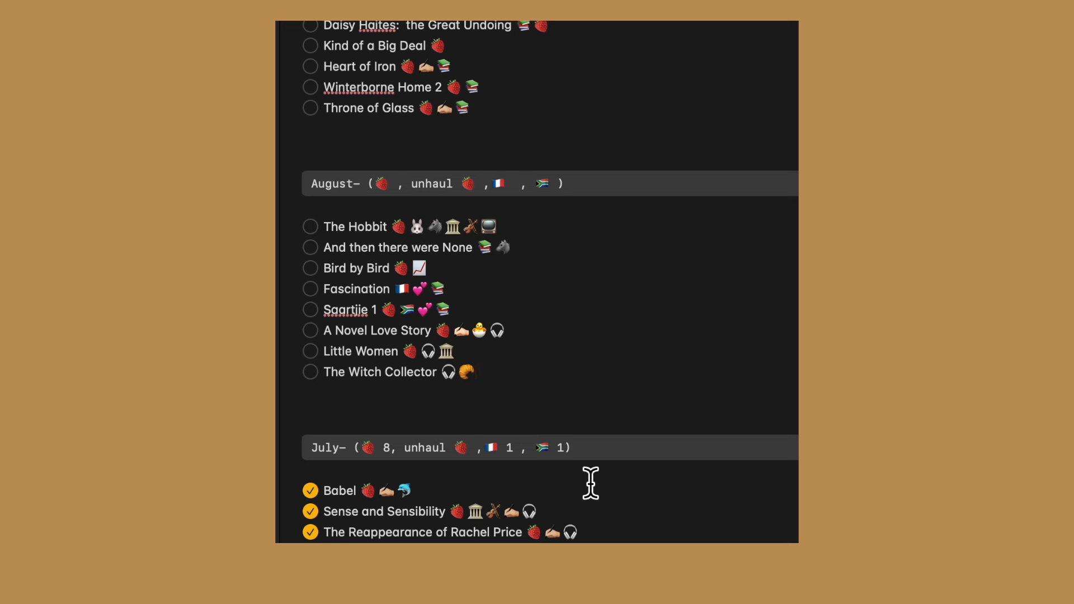
click(473, 372)
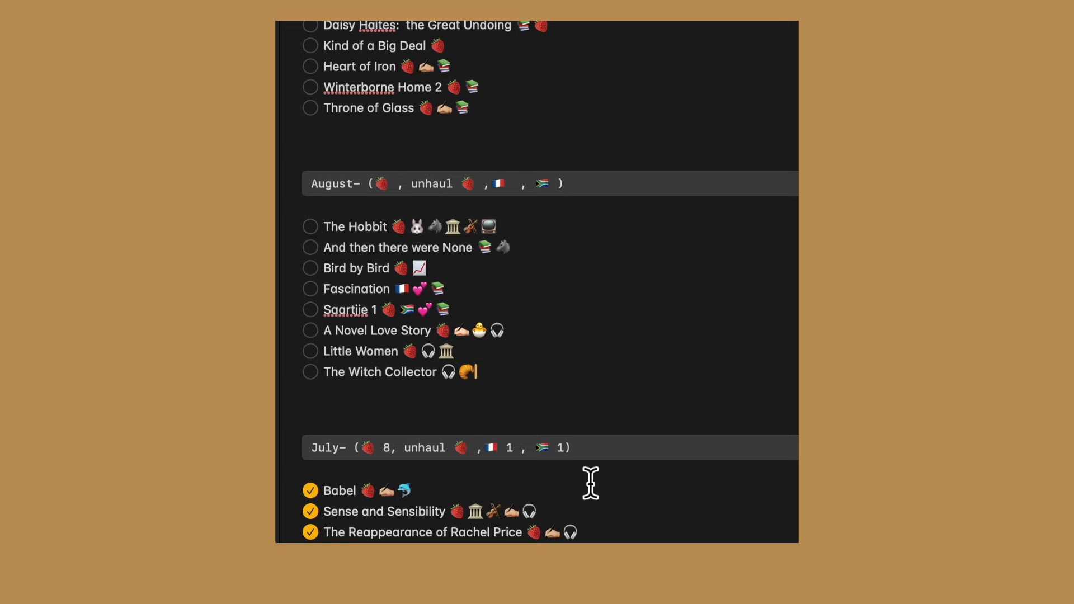
mouse_move(477, 303)
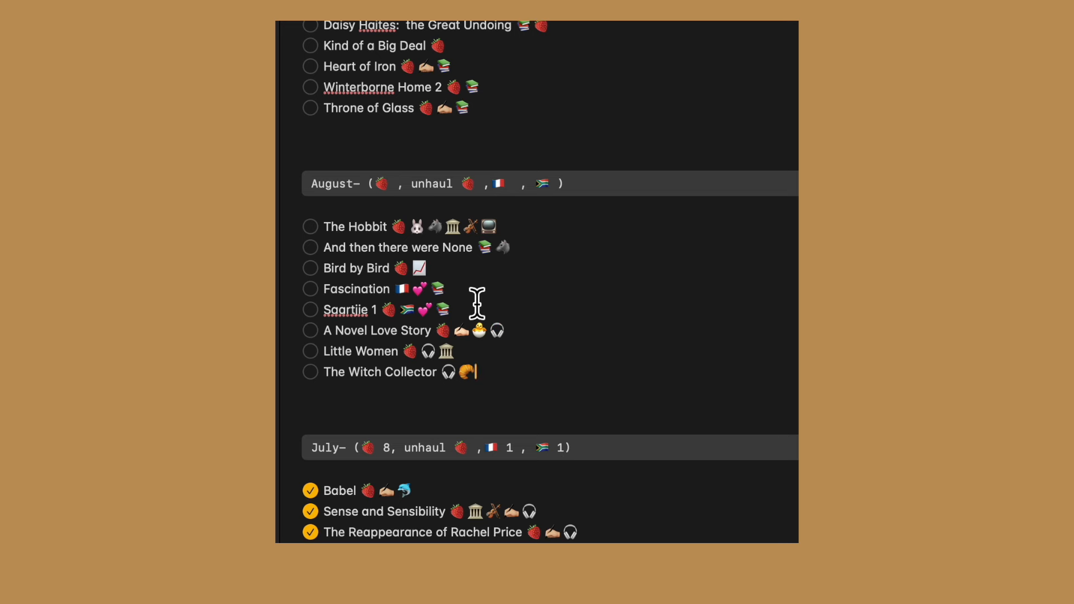
text(Mislaid in P)
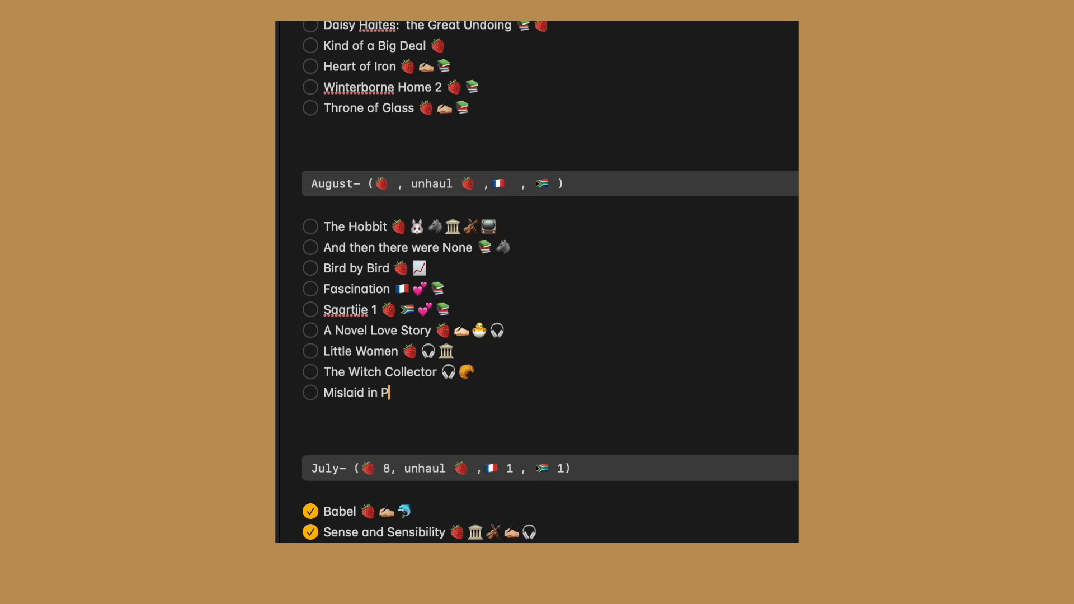
text(arts Half Known)
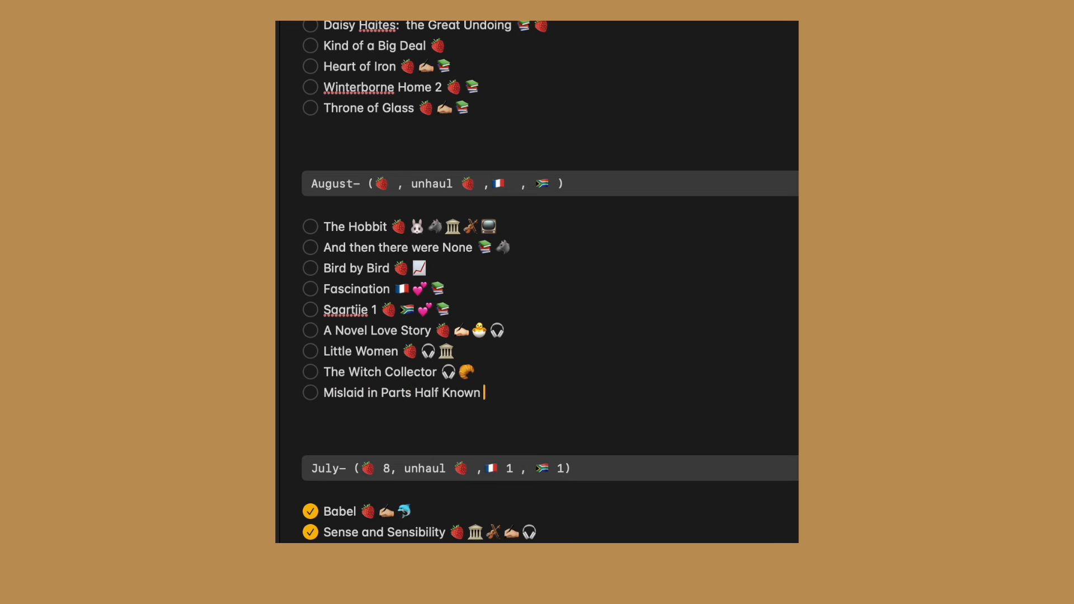
text(🍓📚🐣)
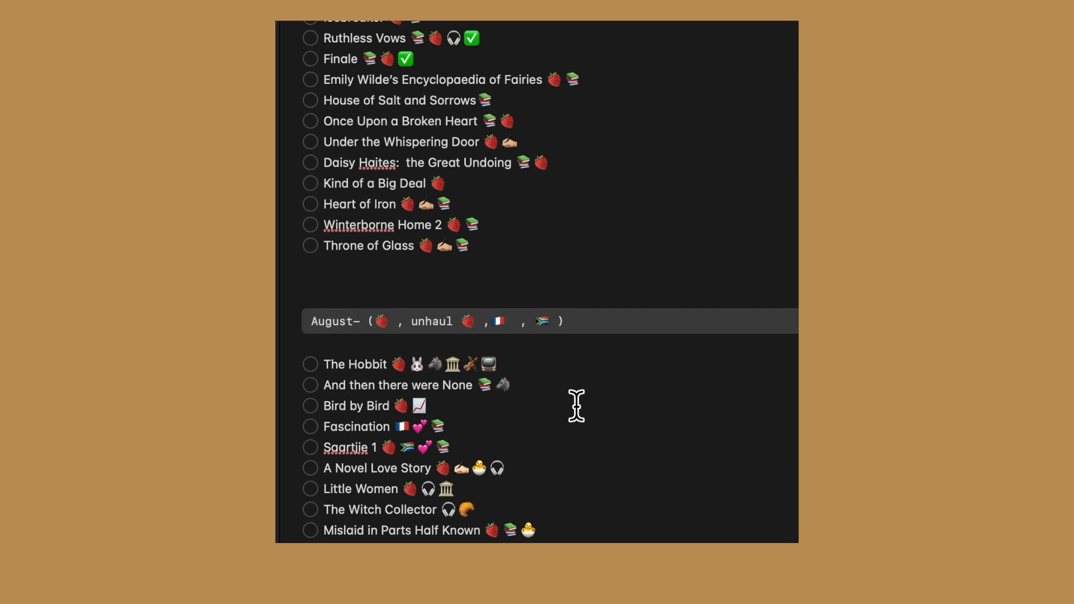
scroll(down, 3)
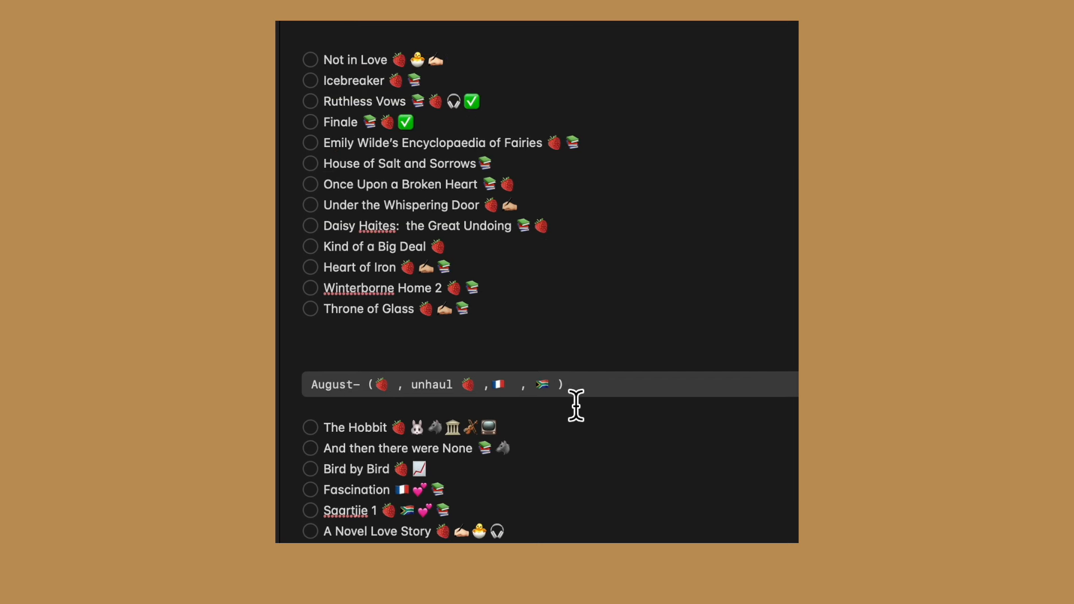
Add 'The Final Gambit 🍓📚' and 'The Evolution of Fear' to the August checklist
scroll(down, 3)
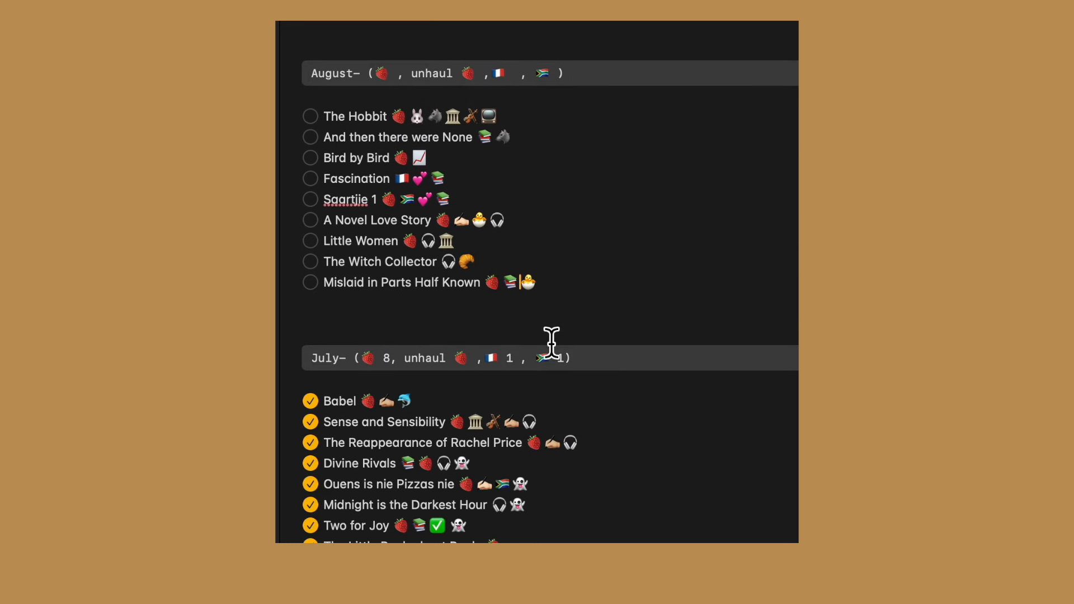
text(The Final)
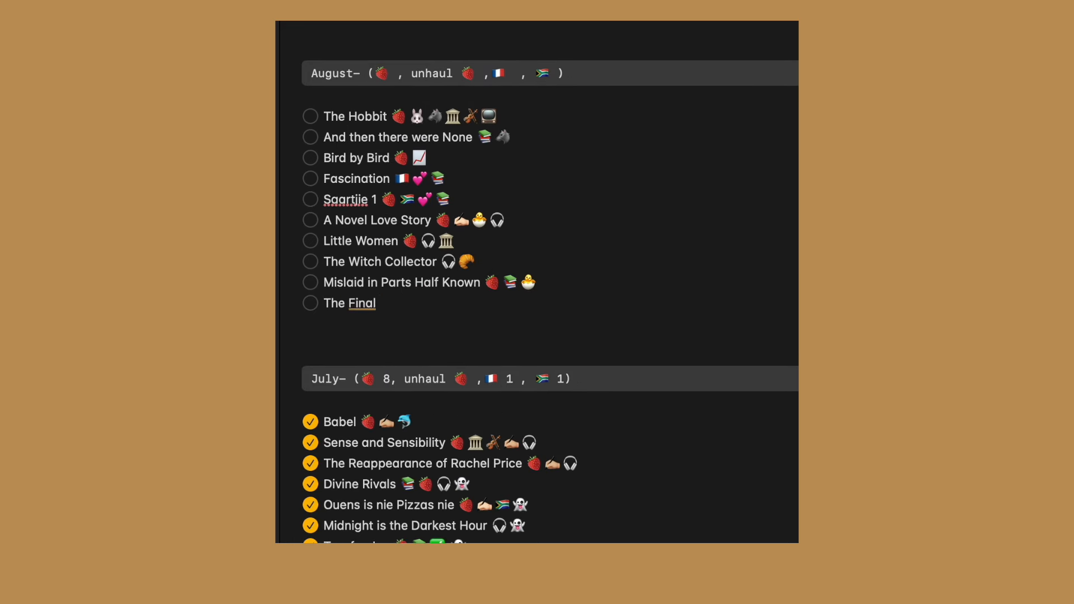
text(Gambit)
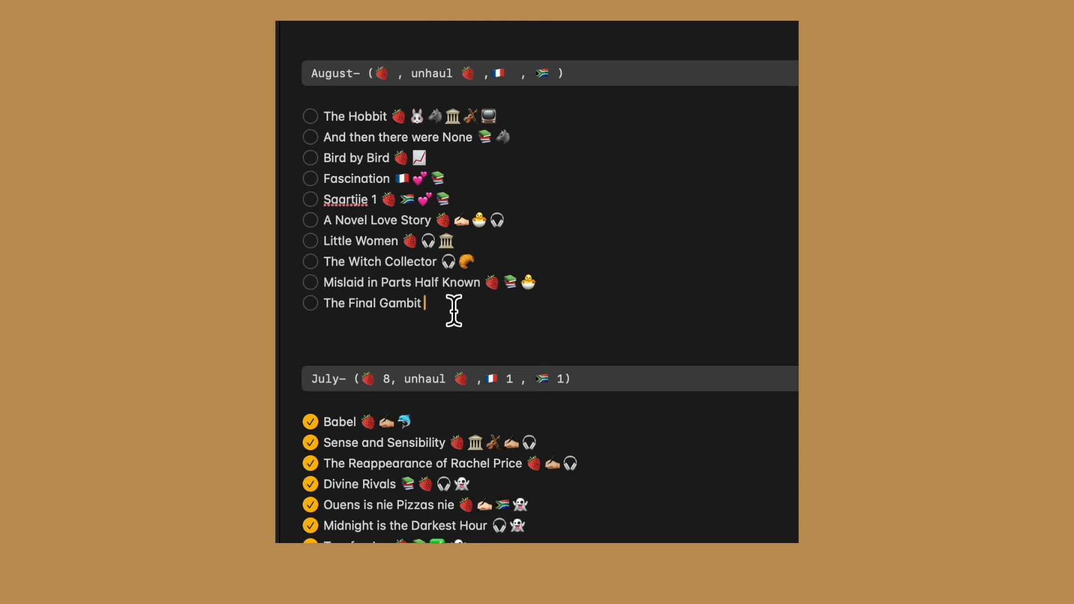
text(🍓📚)
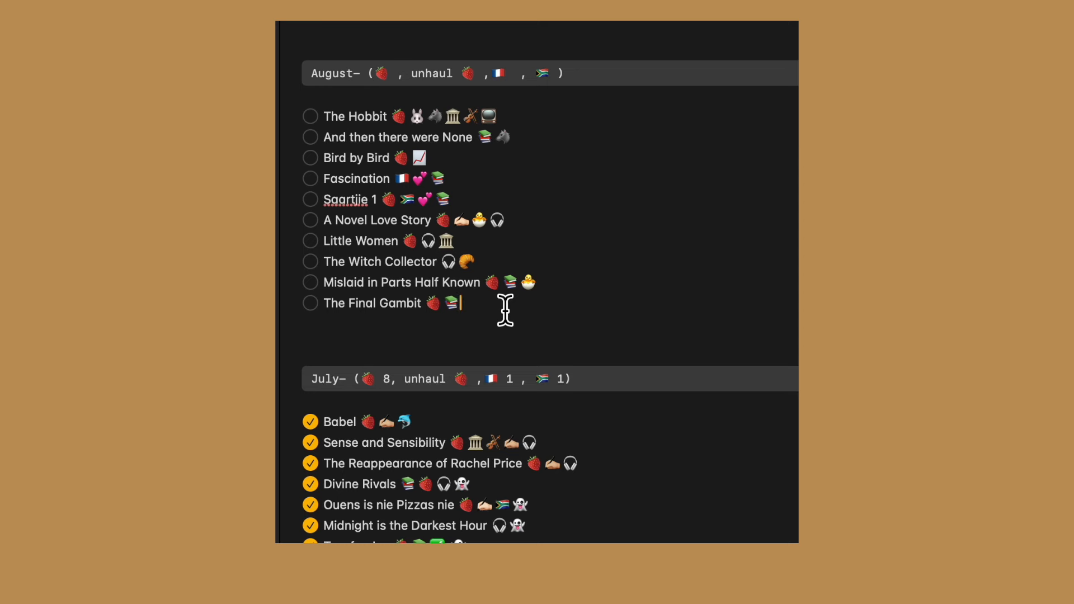
text(The Evol)
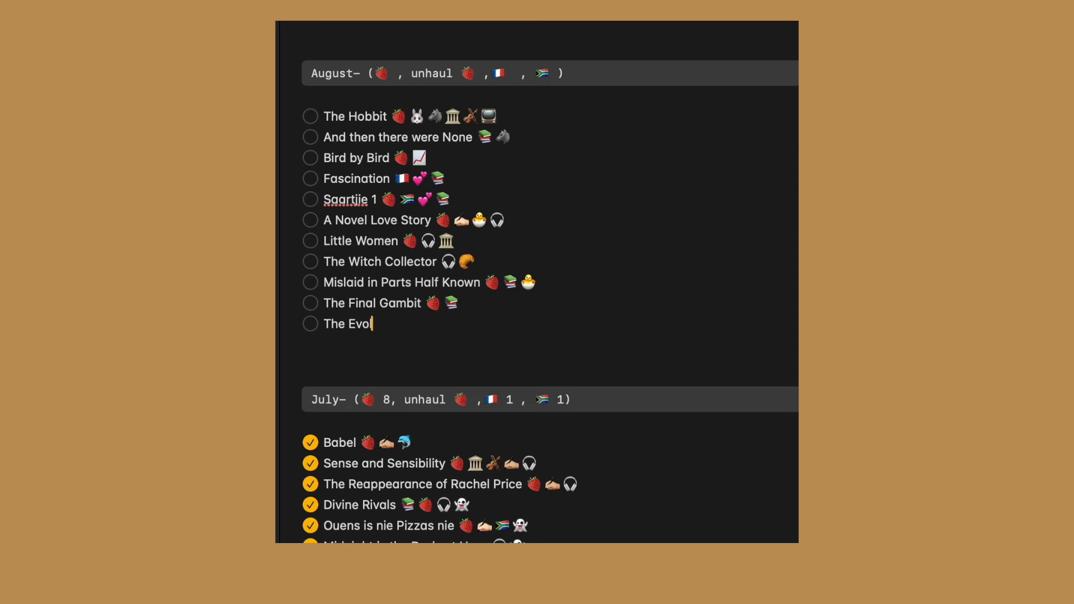
text(ution of Fear 🍓📚)
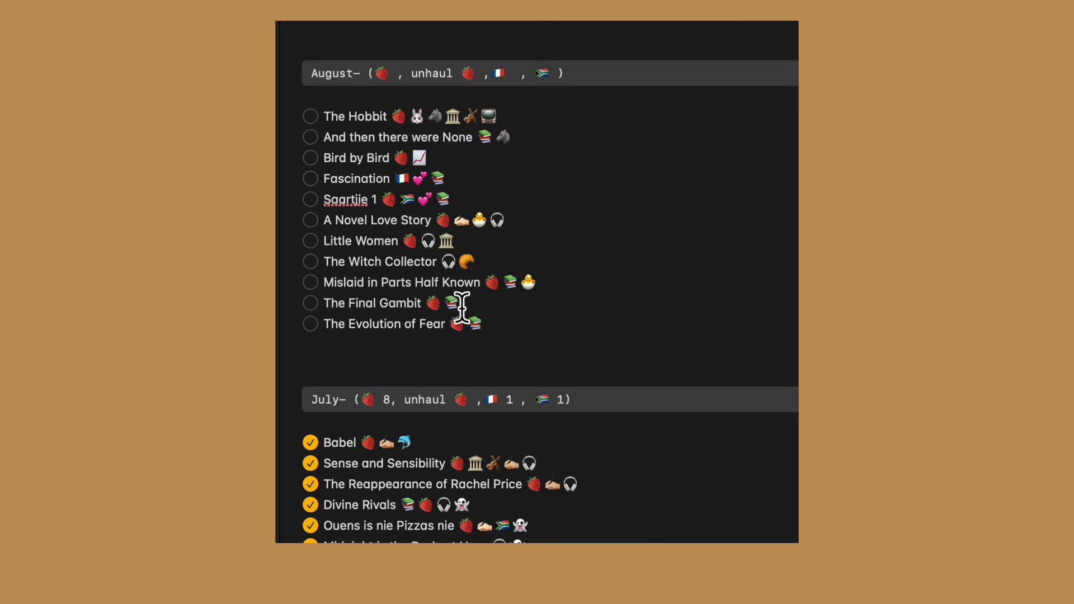
mouse_move(499, 329)
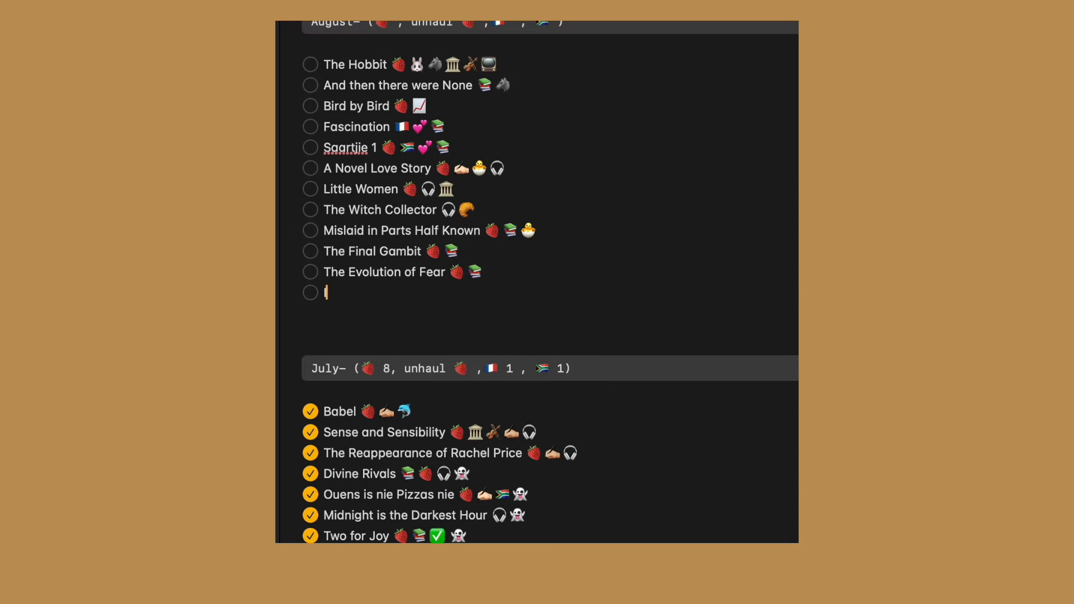
Add 'Inkspell 🍓📚💕' and 'The Twelve Portals 🎨' to the August checklist
text(Inkspell)
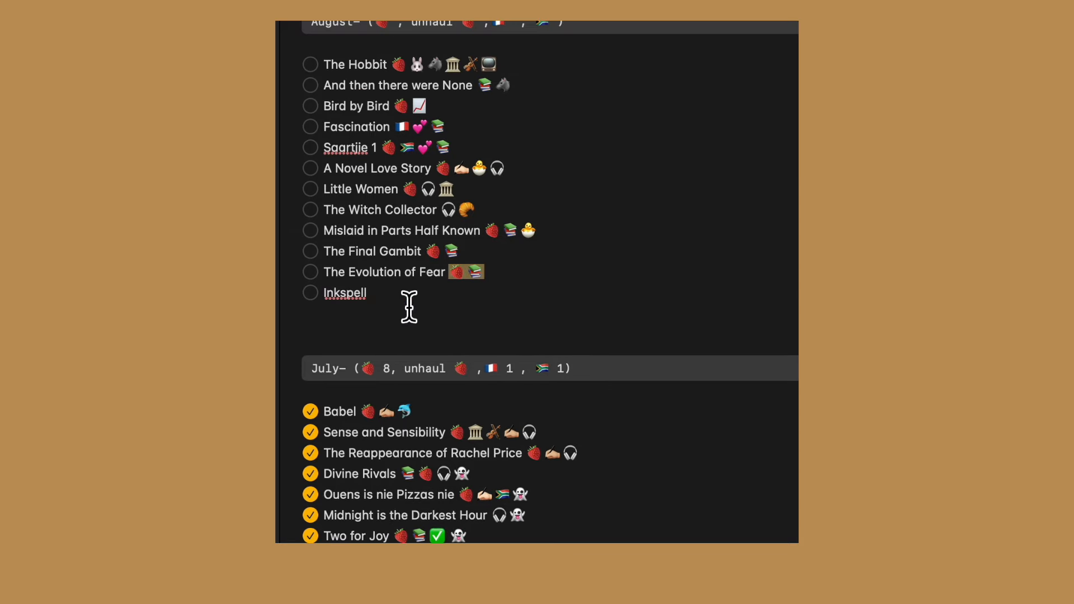
text(🍓📚)
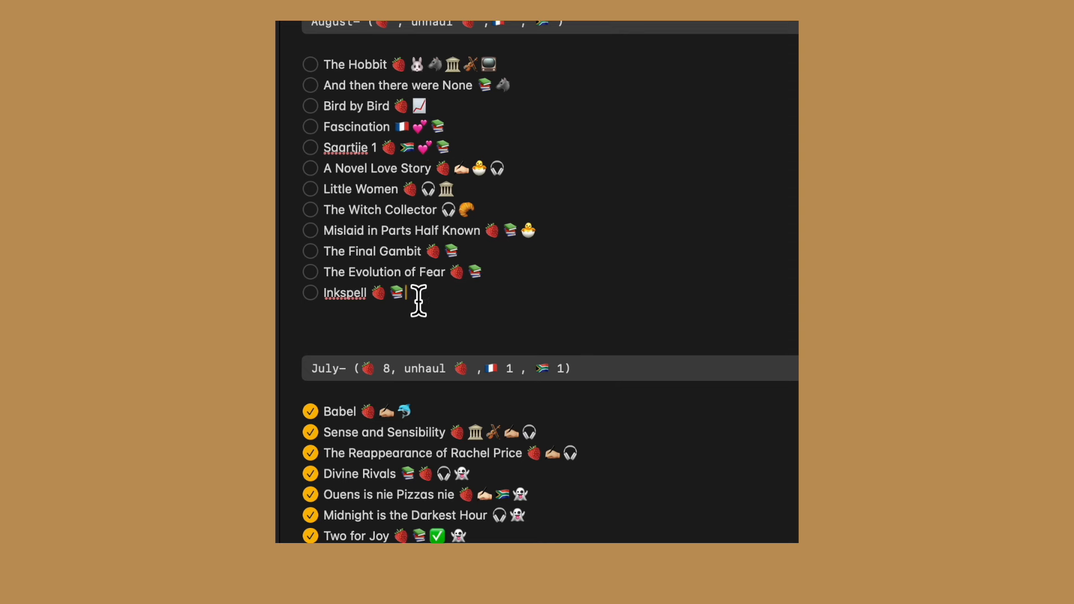
text(💕)
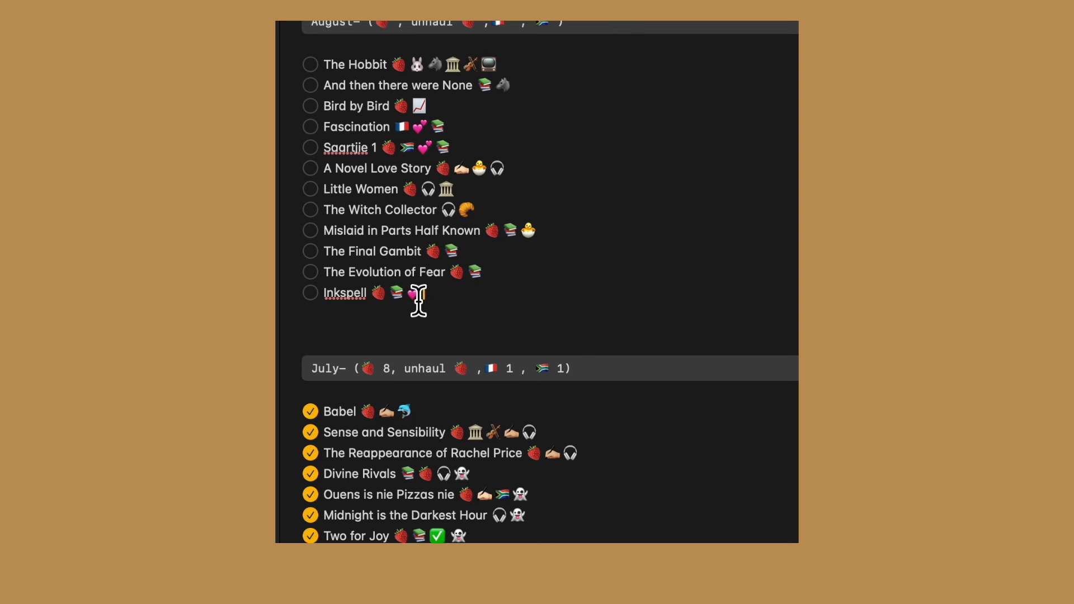
text(The Twelve Portals)
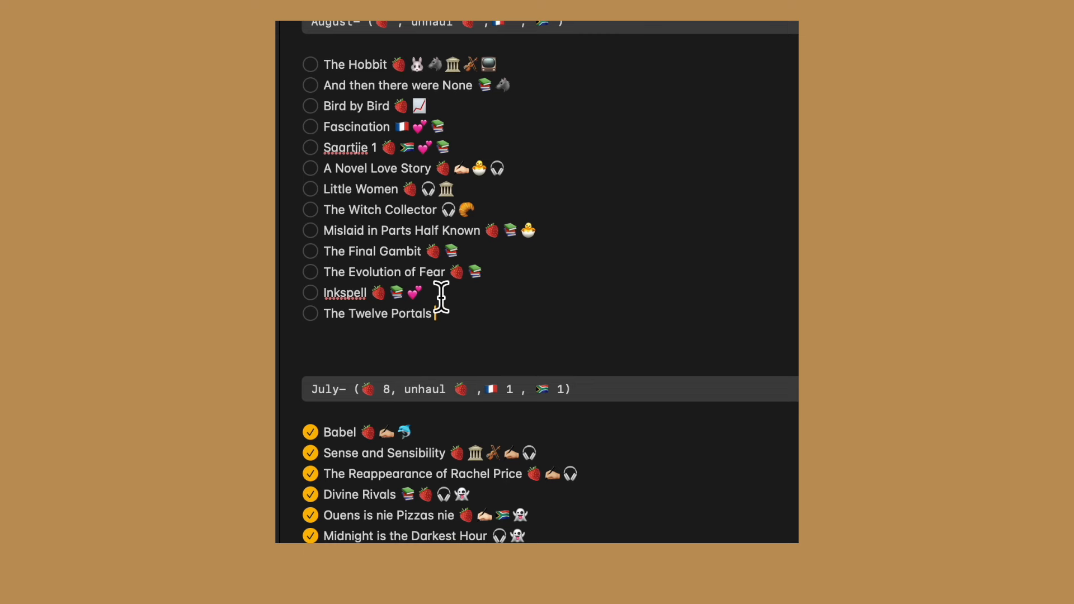
text(🎨)
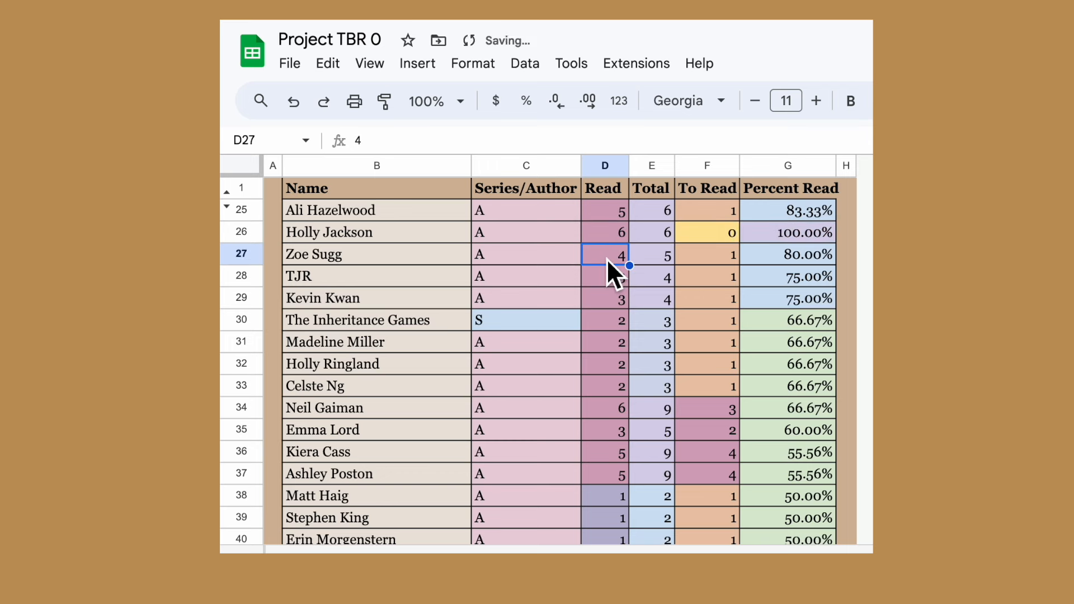
Set Zoe Sugg's Read count in D27 to 6, giving To Read -1 and 120.00% read
text(6)
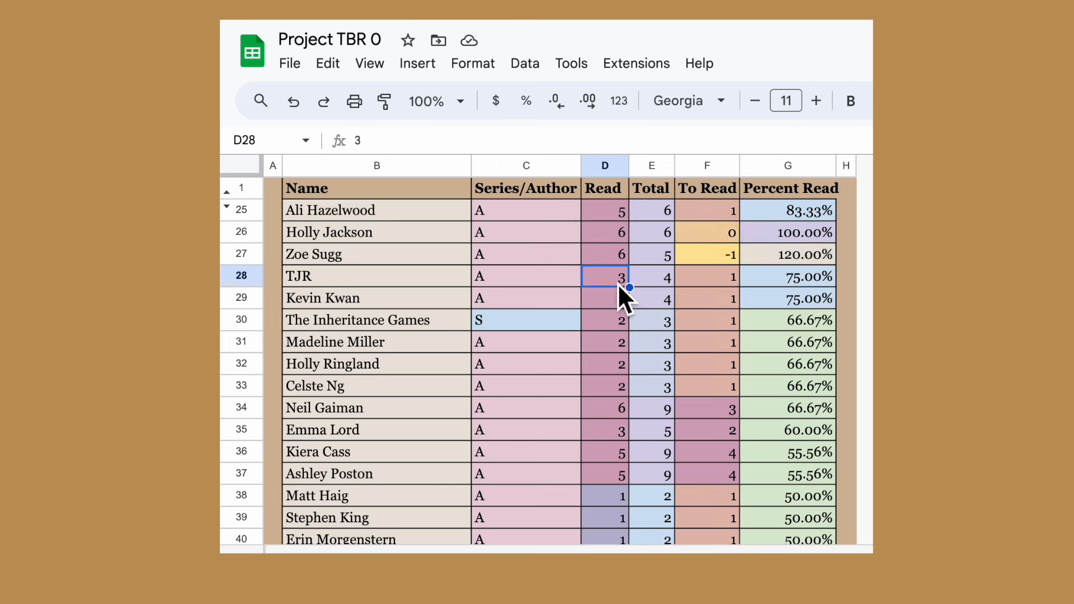
scroll(down, 3)
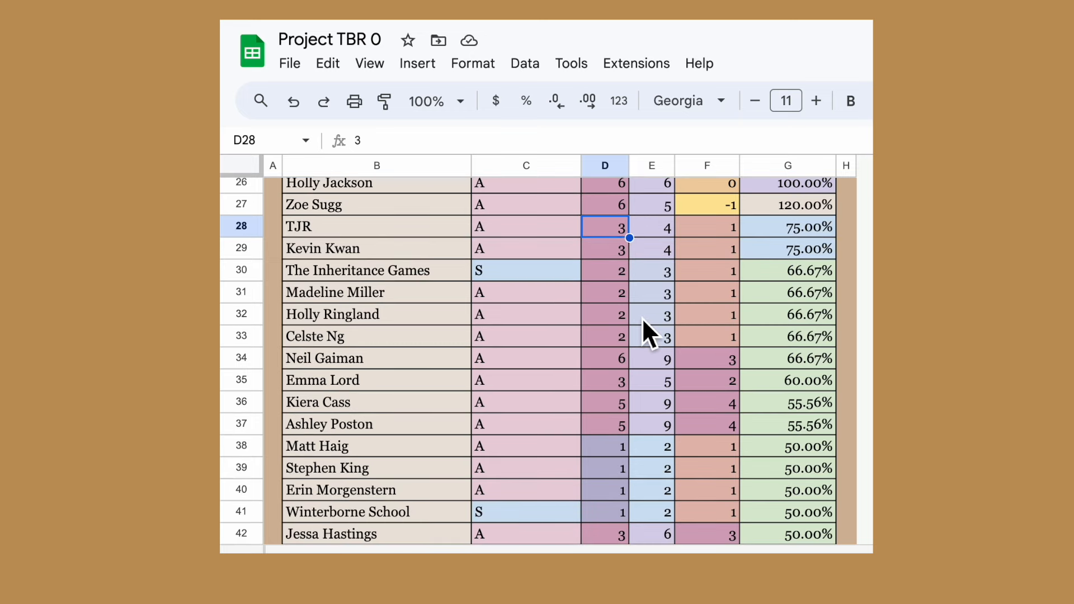
mouse_move(630, 448)
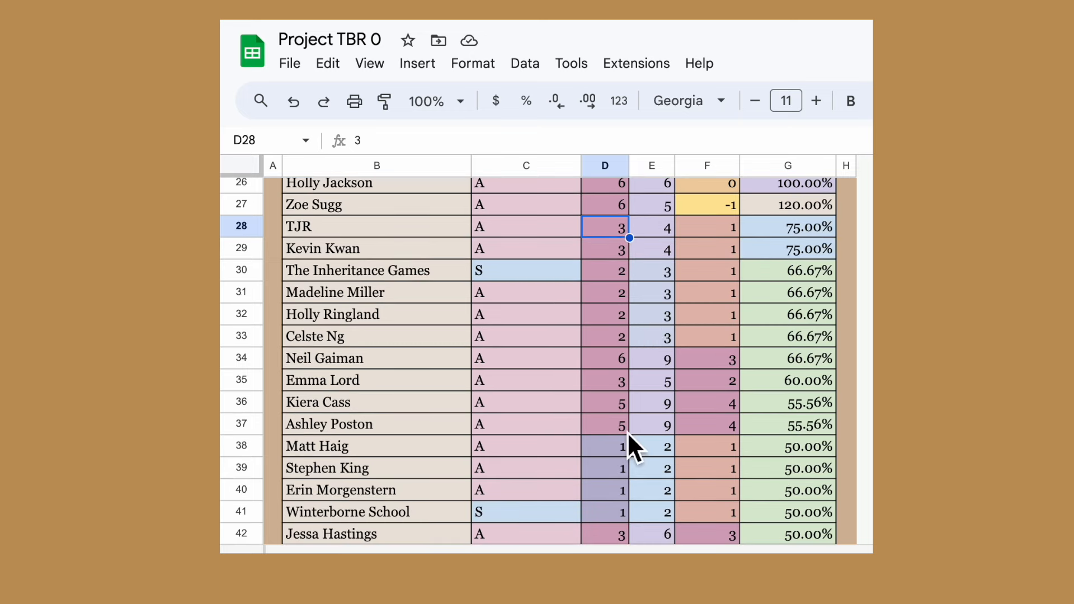
scroll(down, 3)
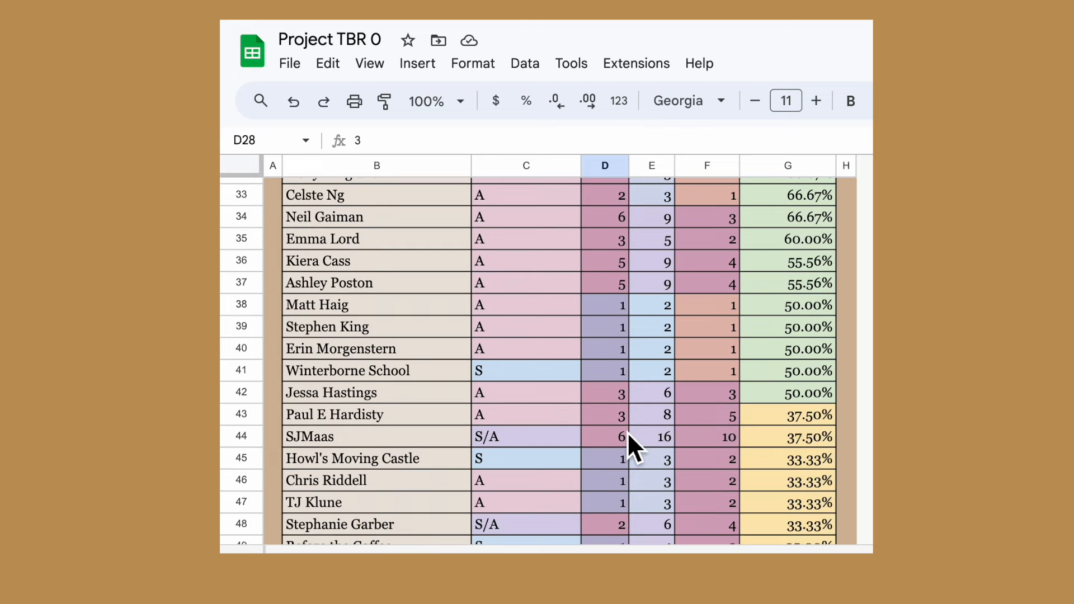
scroll(down, 3)
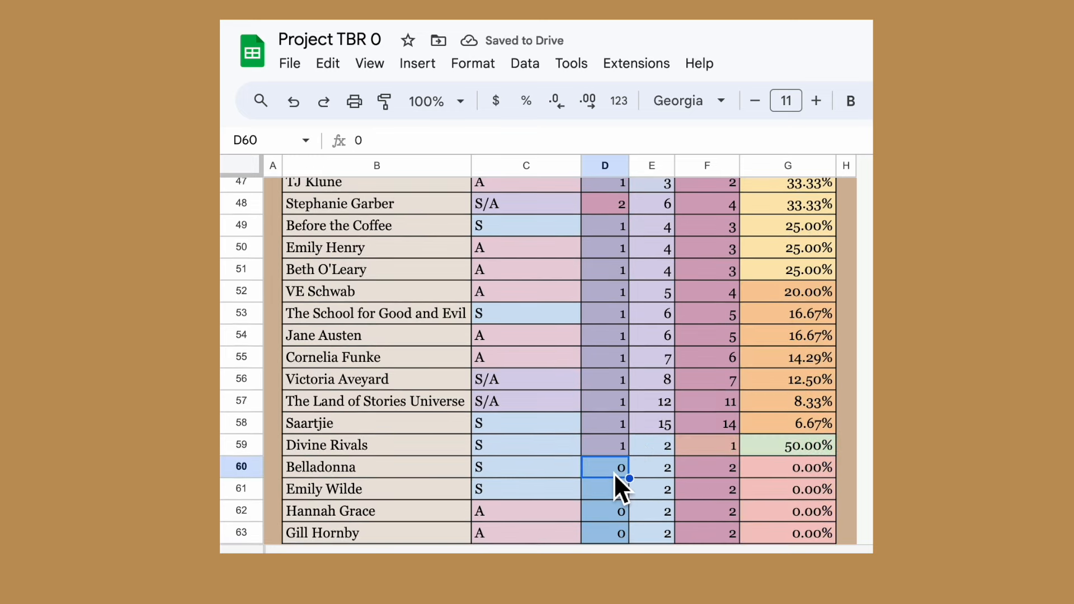
scroll(down, 3)
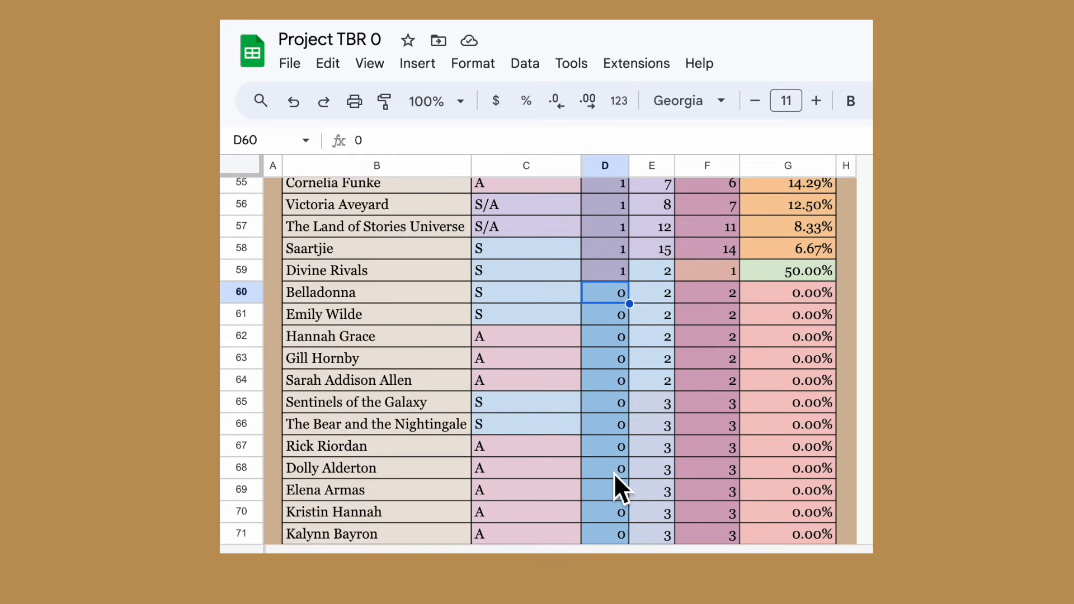
scroll(down, 3)
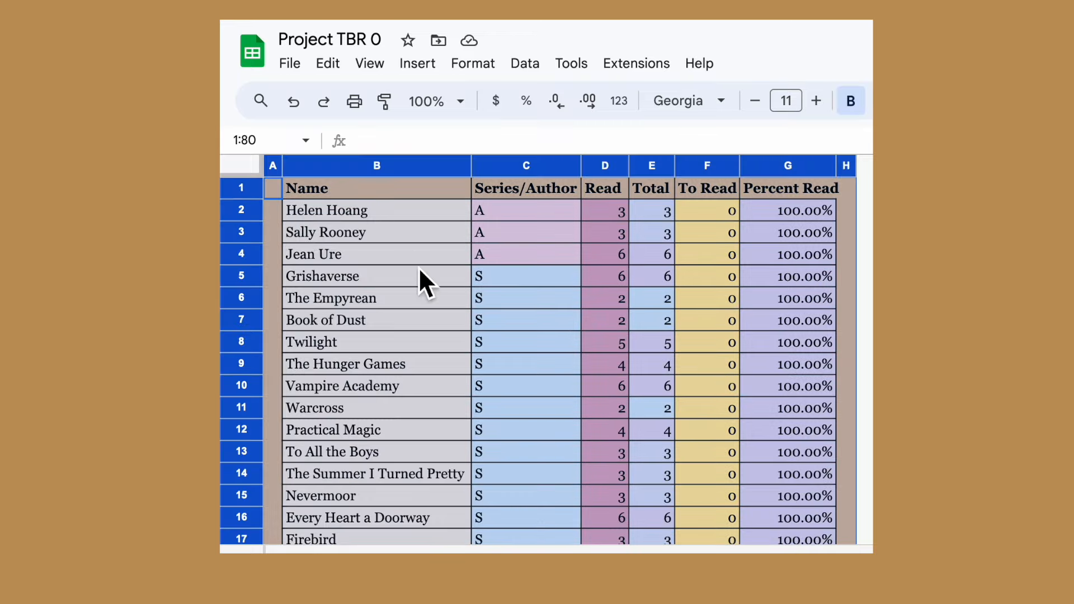
Set up a sort of B1:G78 by Percent Read Z to A, then by To Read, without applying it
scroll(down, 3)
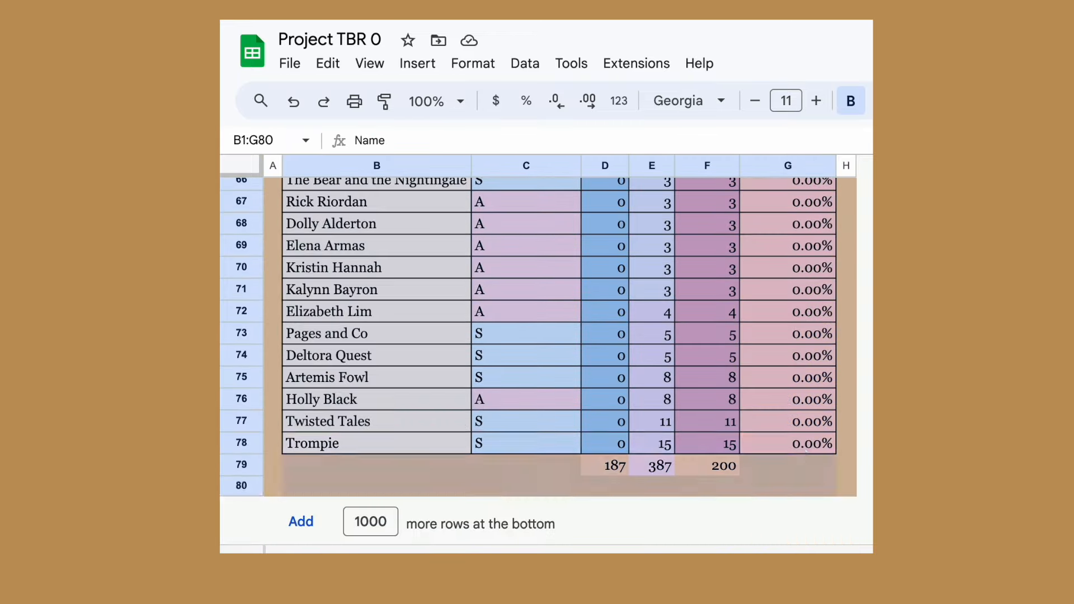
click(525, 63)
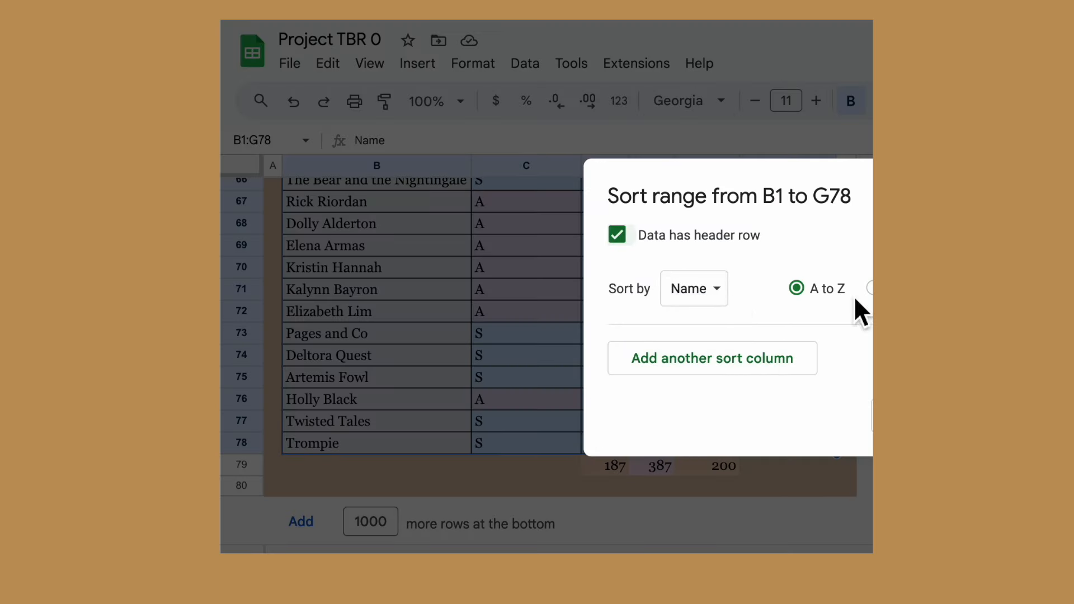
click(693, 288)
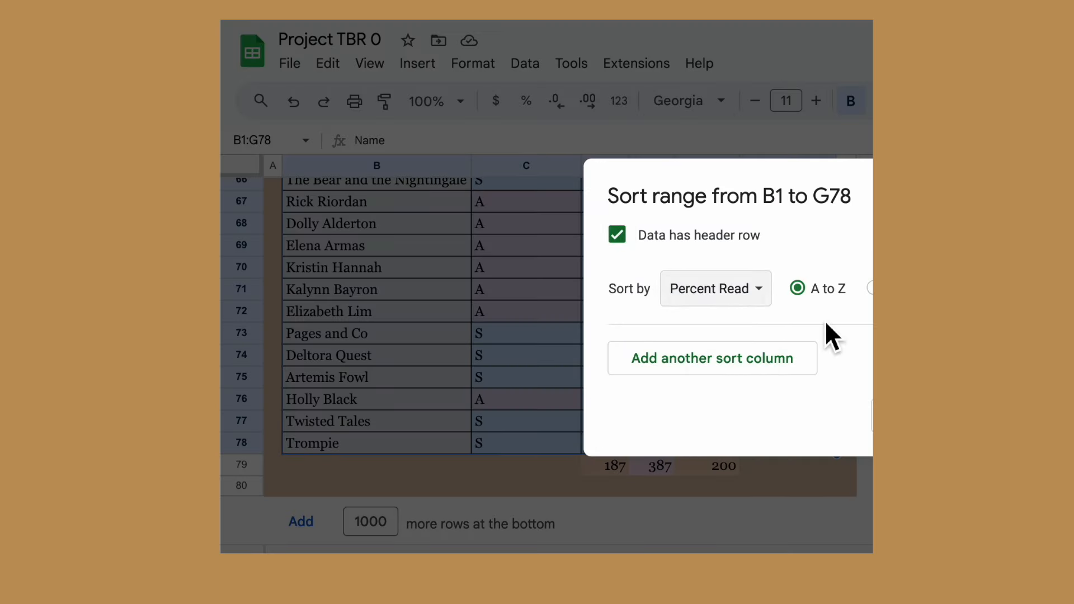
click(712, 358)
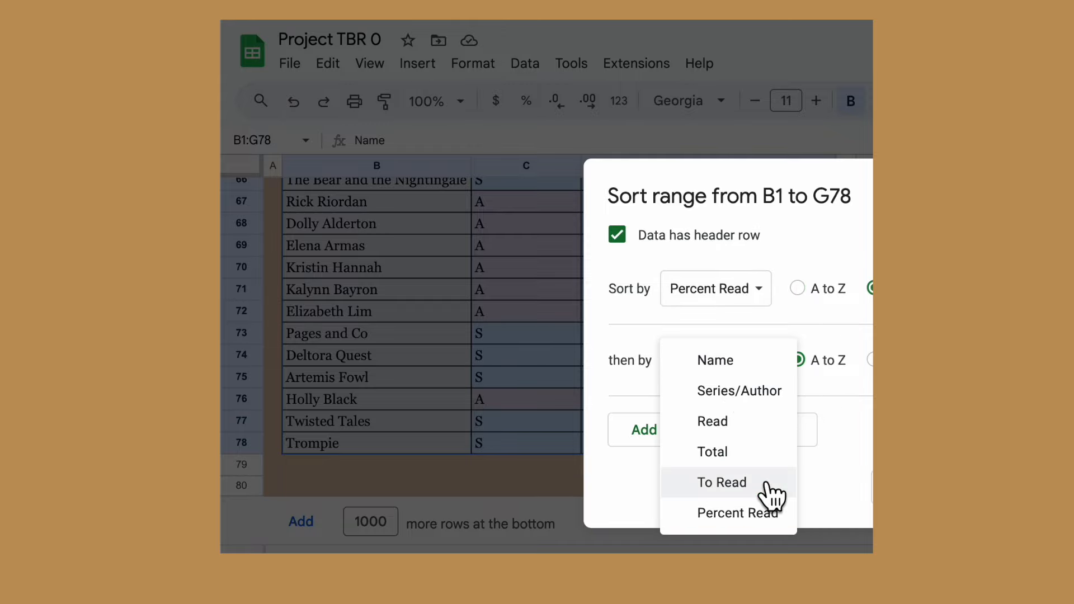
click(722, 482)
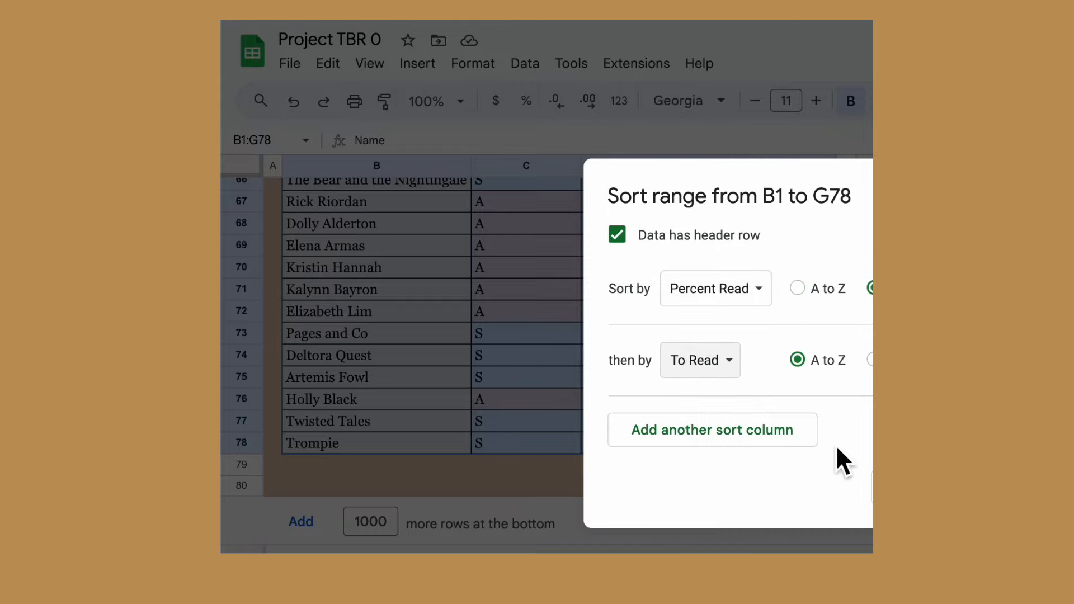